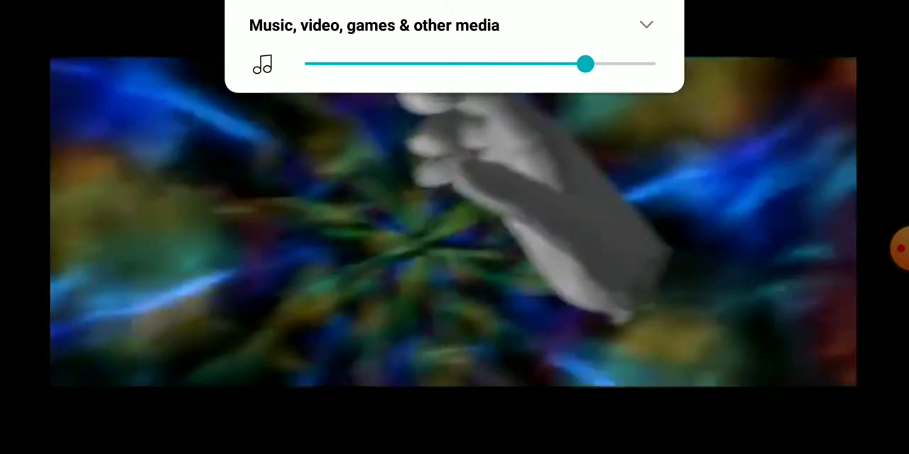
Lower the 'Music, video, games & other media' volume slider slightly during the Tails splash video.
{"action": "left_click_drag", "start_coordinate": [584, 64], "coordinate": [539, 64]}
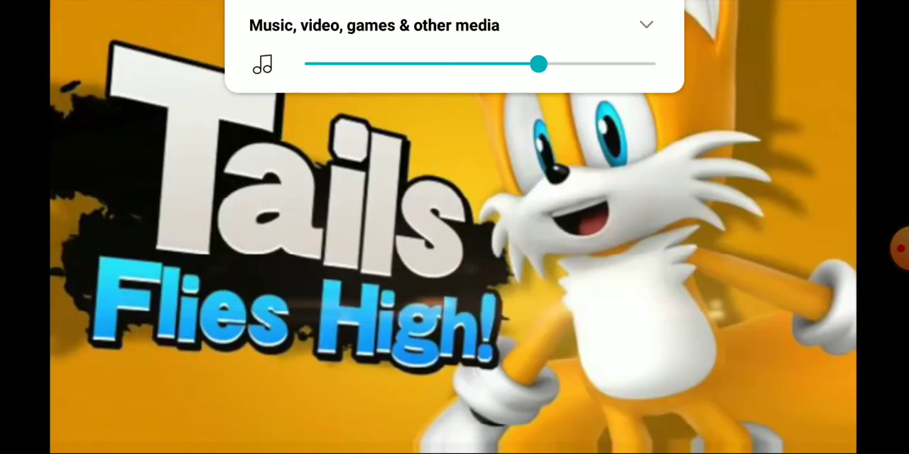